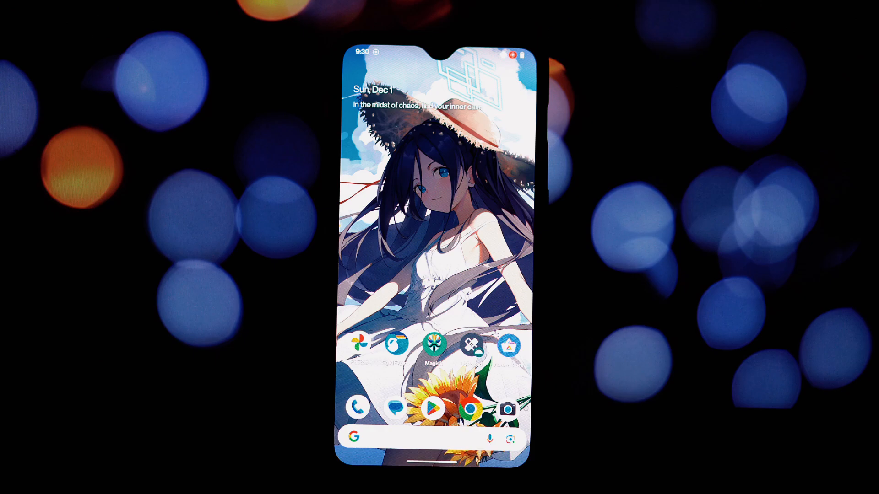
- Launch Magisk and show the installed modules list
{"action": "left_click", "coordinate": [436, 352]}
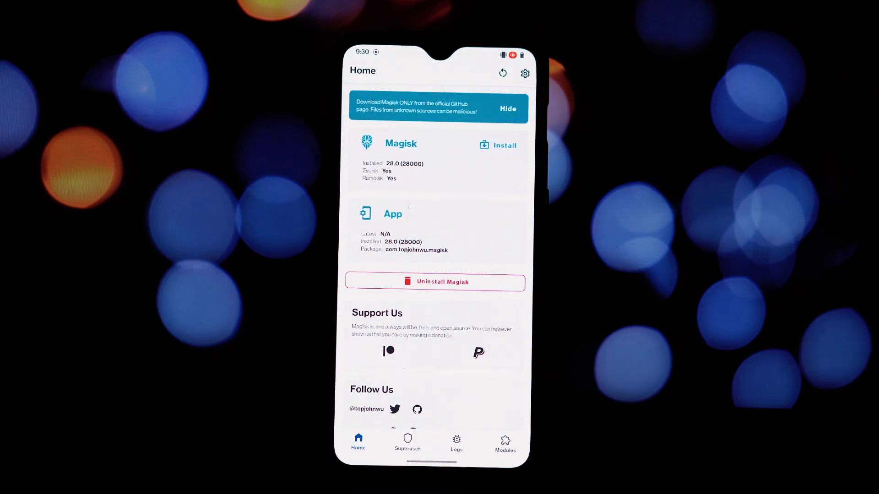
{"action": "left_click", "coordinate": [504, 441]}
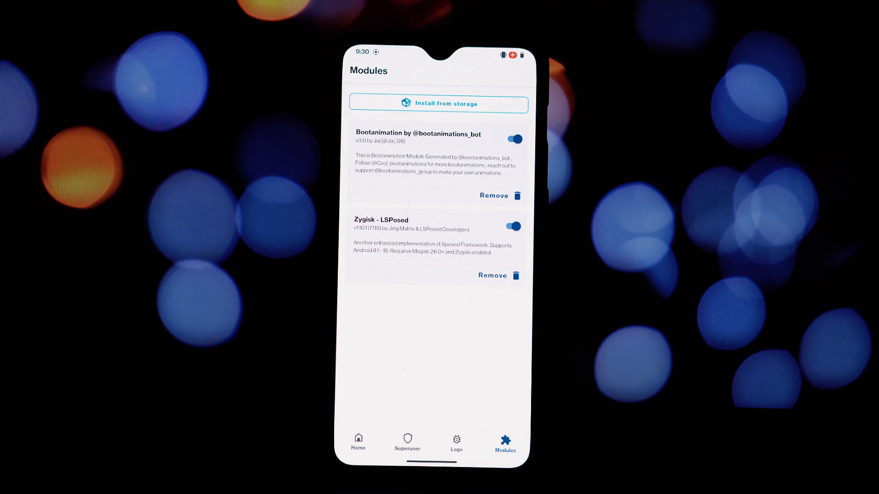
- Install Goku_ll_cool_modules_1.zip from storage and reboot the phone
{"action": "left_click", "coordinate": [439, 104]}
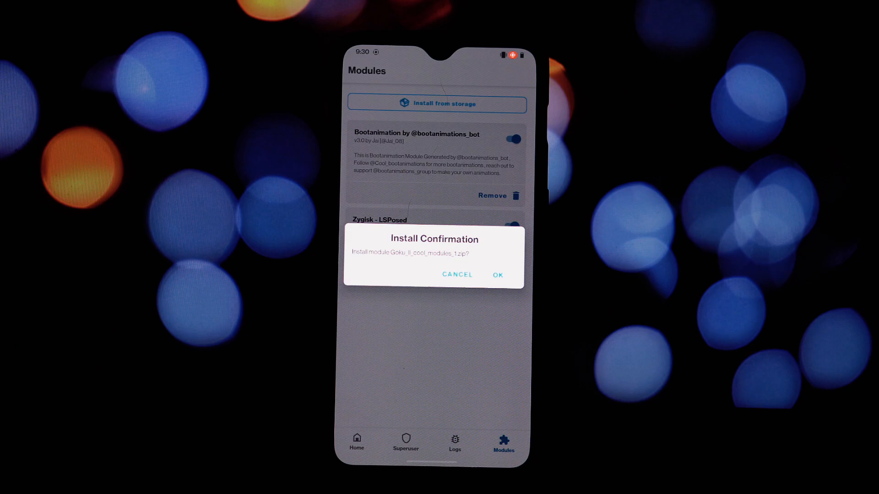
{"action": "left_click", "coordinate": [496, 275]}
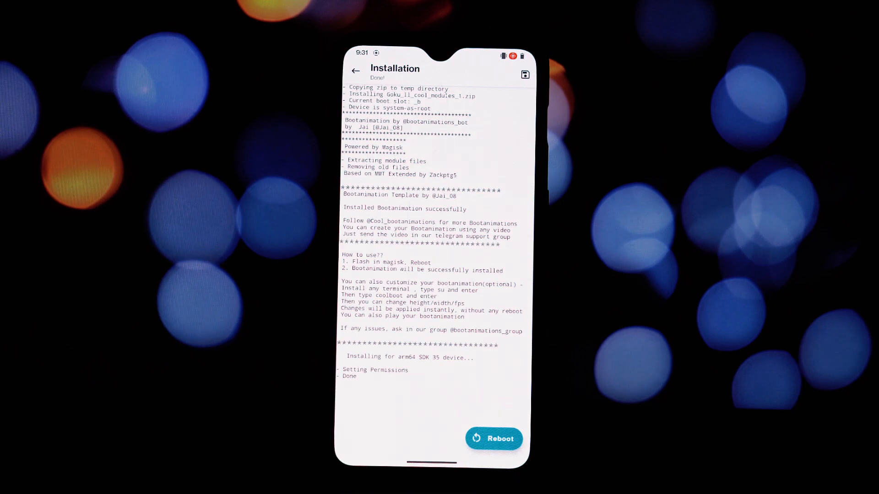
{"action": "left_click", "coordinate": [494, 439]}
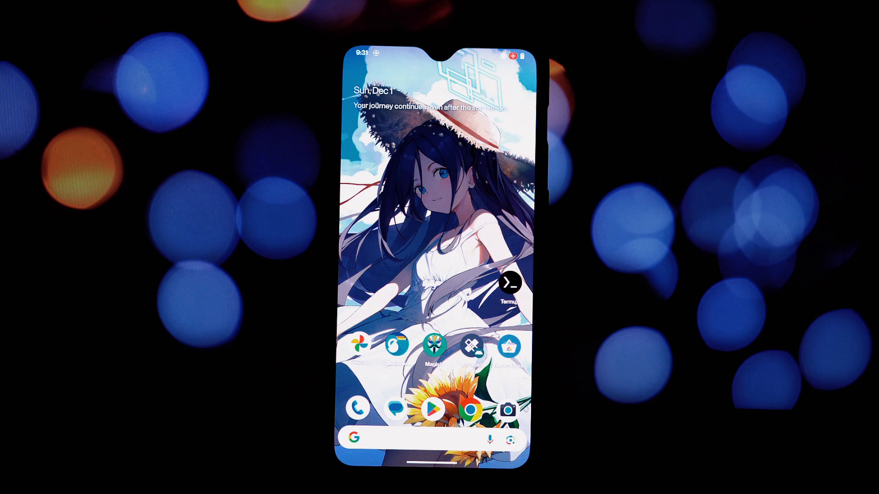
- Launch Termux and begin typing the coolboot command at the prompt
{"action": "left_click", "coordinate": [508, 283]}
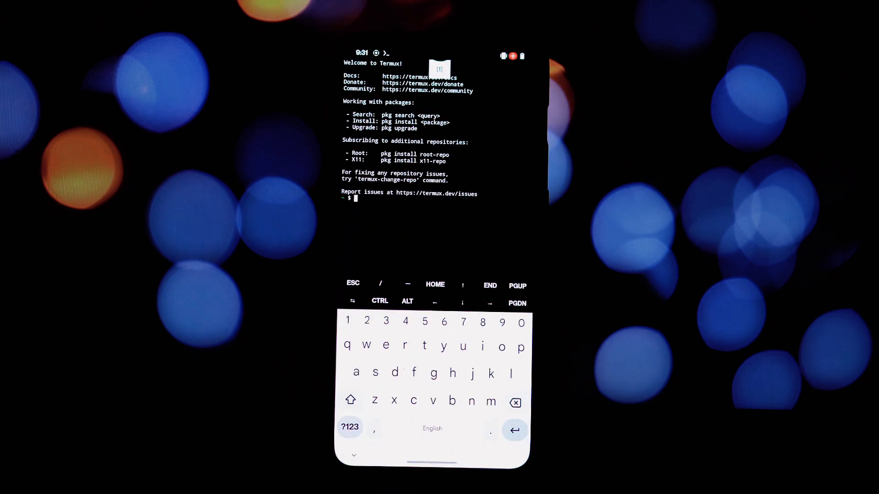
{"action": "type", "text": "co"}
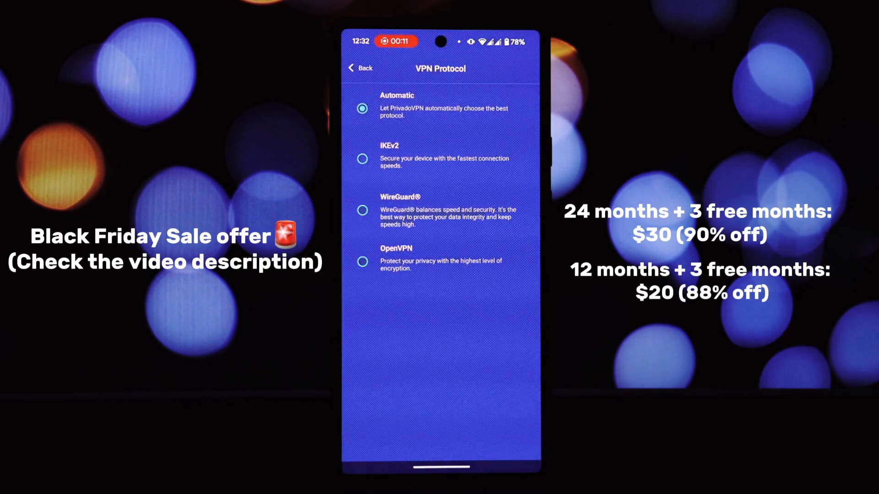
- Leave VPN Protocol settings and open Control Tower's Social blocklist
{"action": "left_click", "coordinate": [358, 67]}
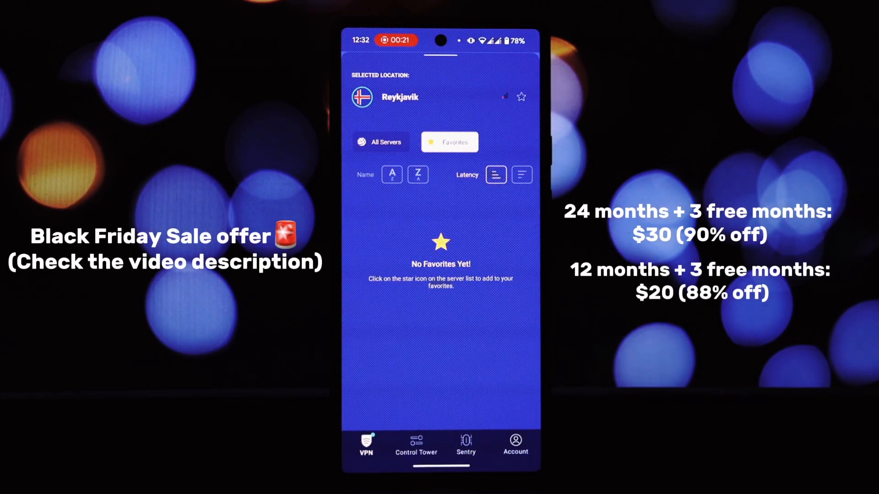
{"action": "left_click", "coordinate": [416, 445]}
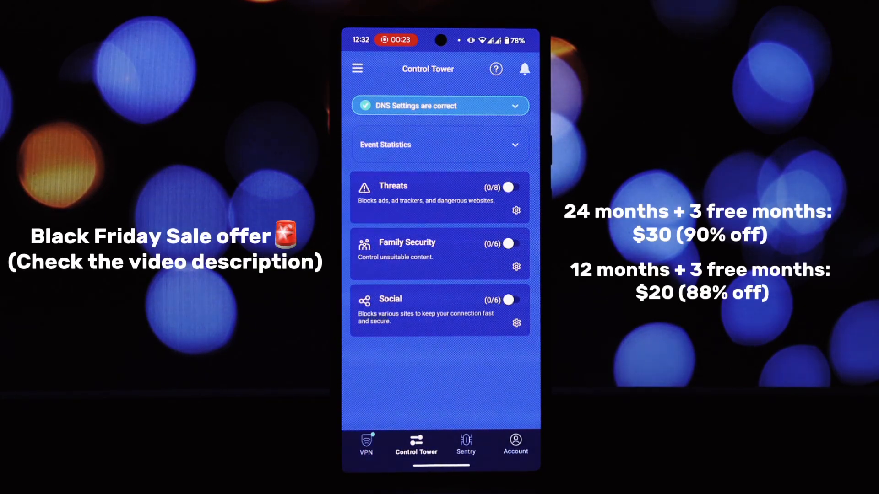
{"action": "left_click", "coordinate": [507, 187]}
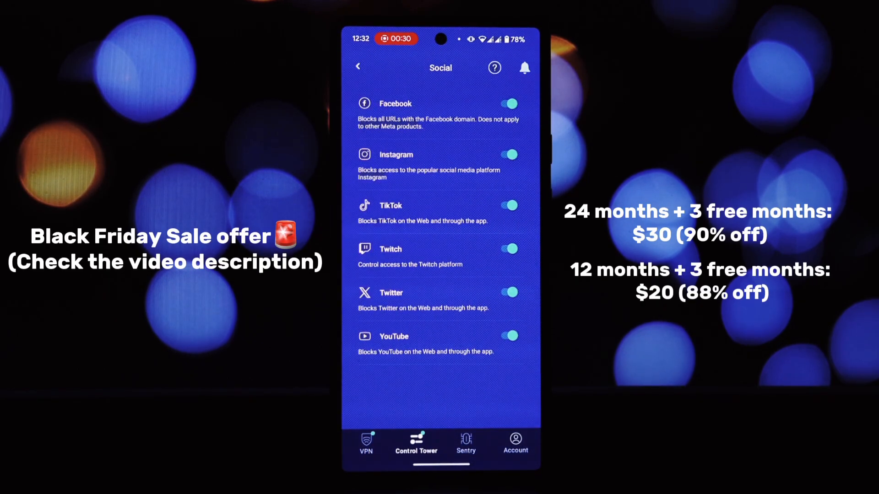
- View the Threats blocklist and Sentry scanner, then return to the Reykjavik-connected VPN screen
{"action": "left_click", "coordinate": [358, 66]}
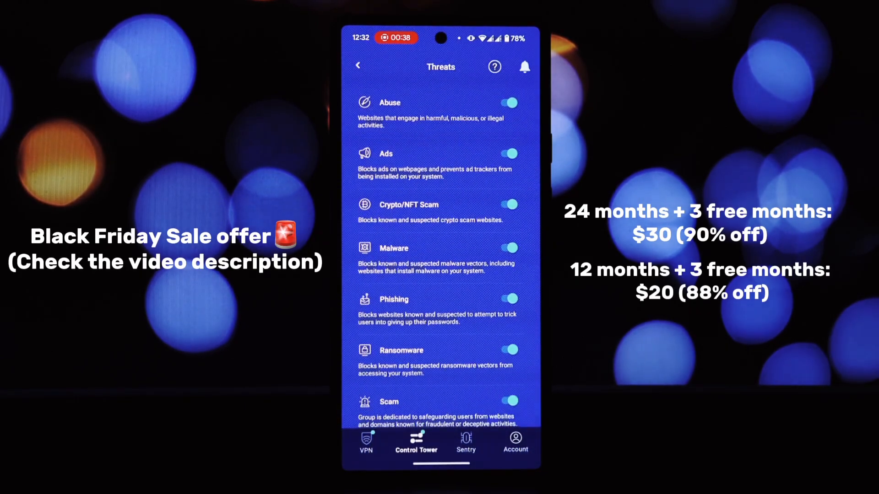
{"action": "left_click", "coordinate": [466, 443]}
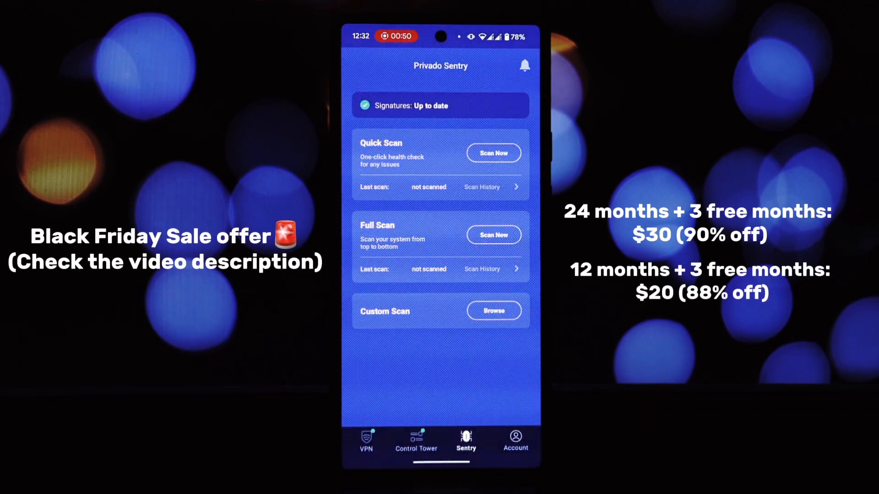
{"action": "left_click", "coordinate": [365, 442]}
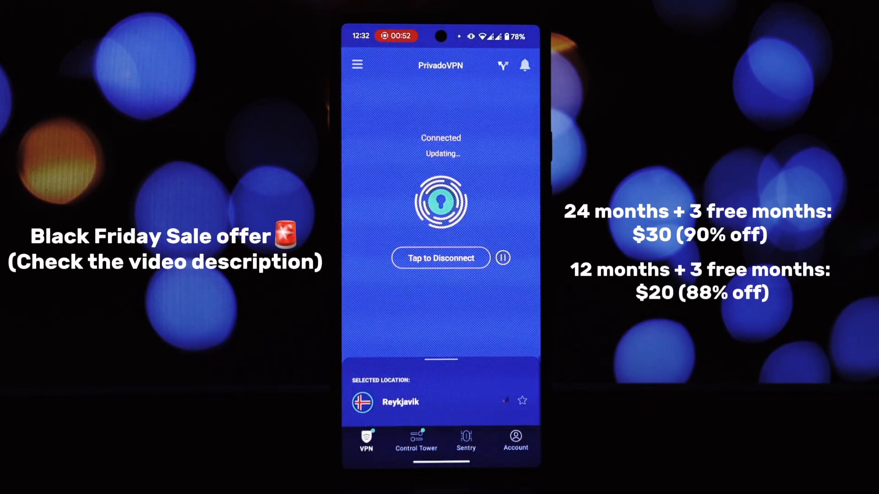